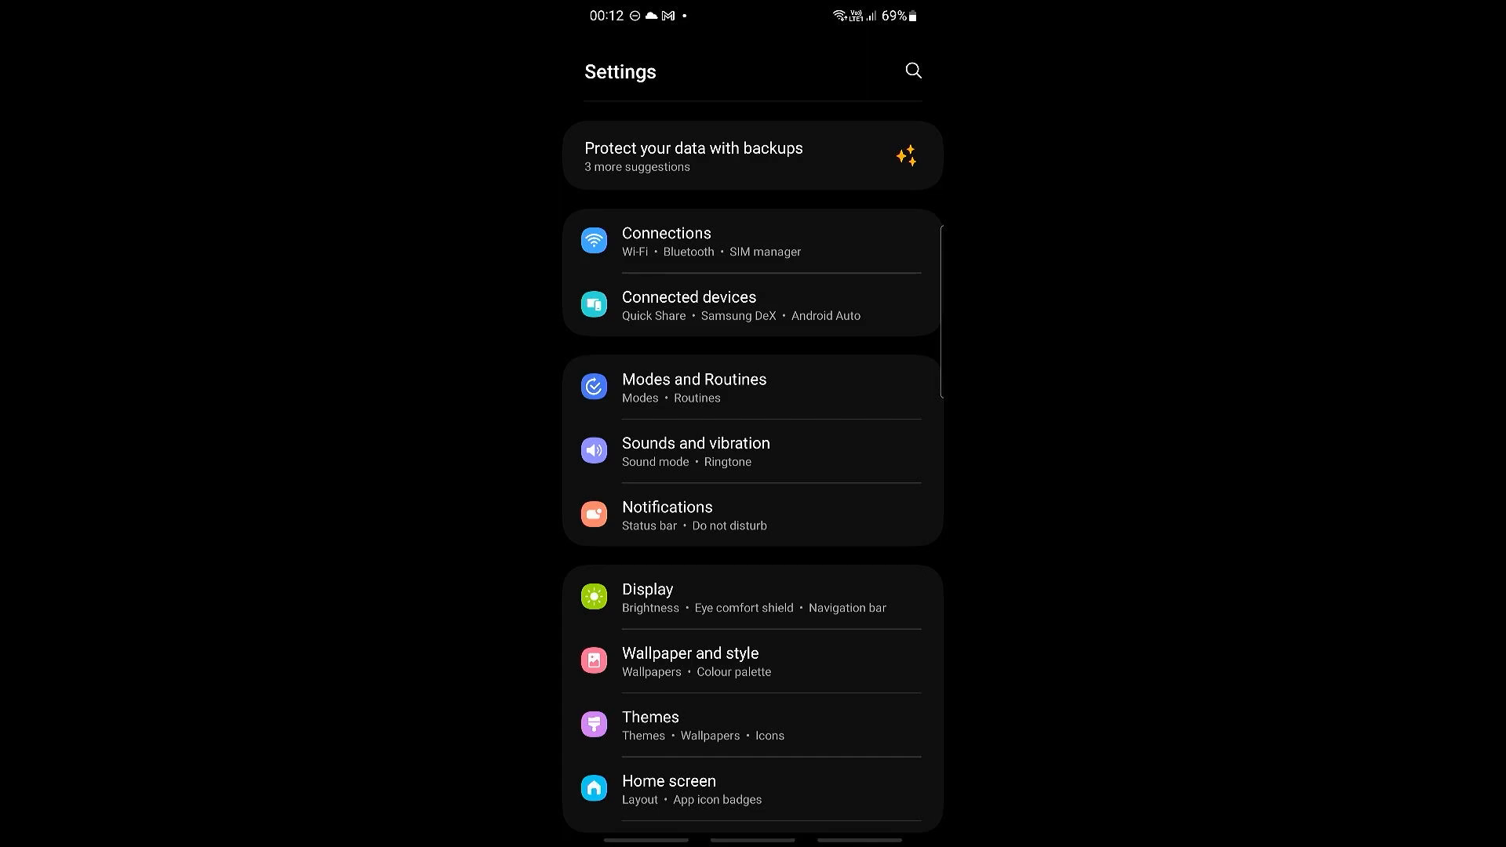
- Reach General management further down the Settings list and go into it
scroll(down, 3)
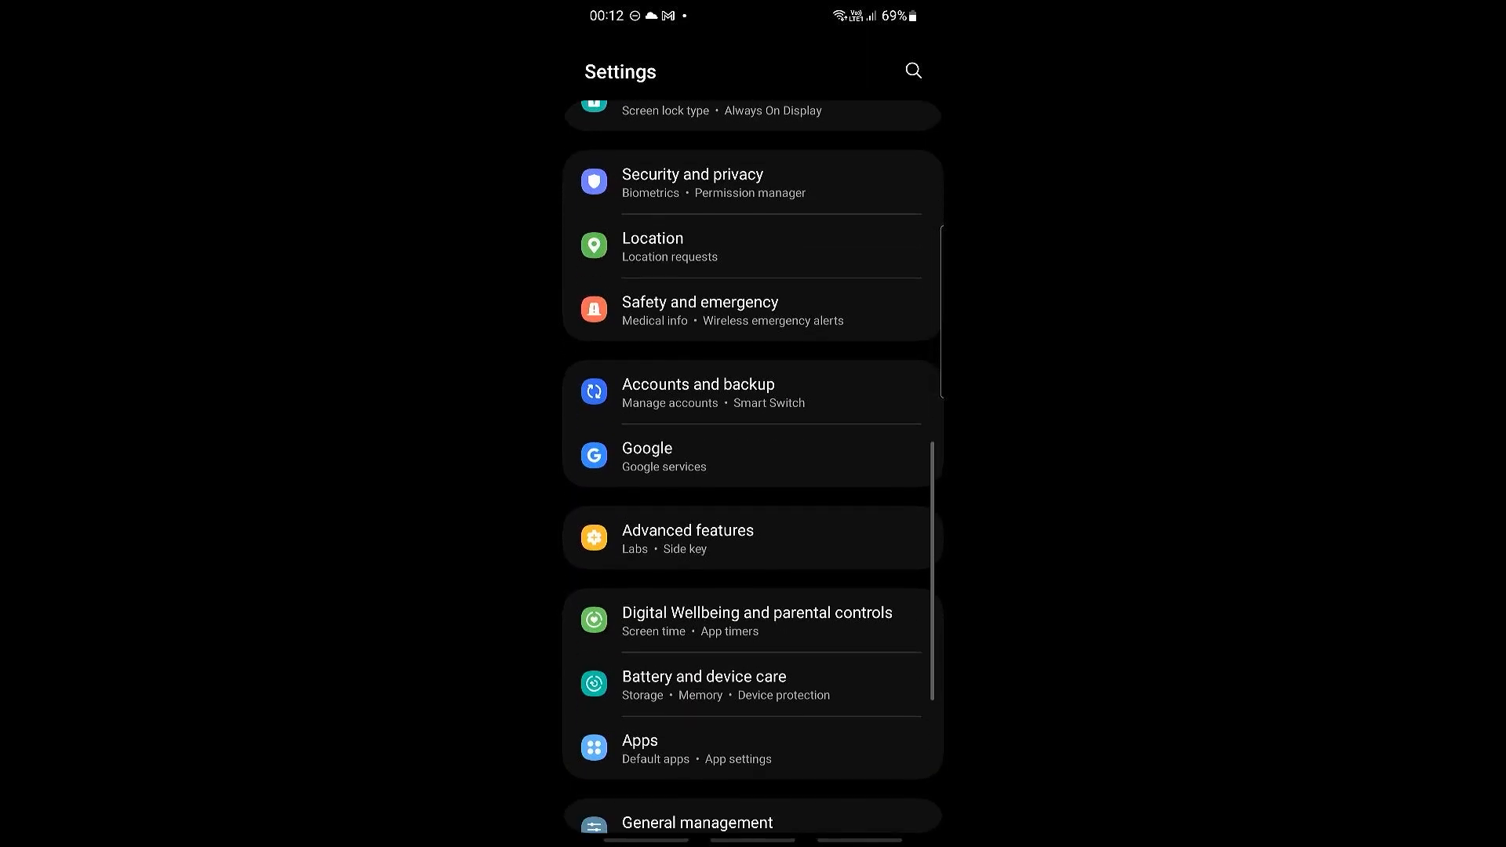
scroll(down, 3)
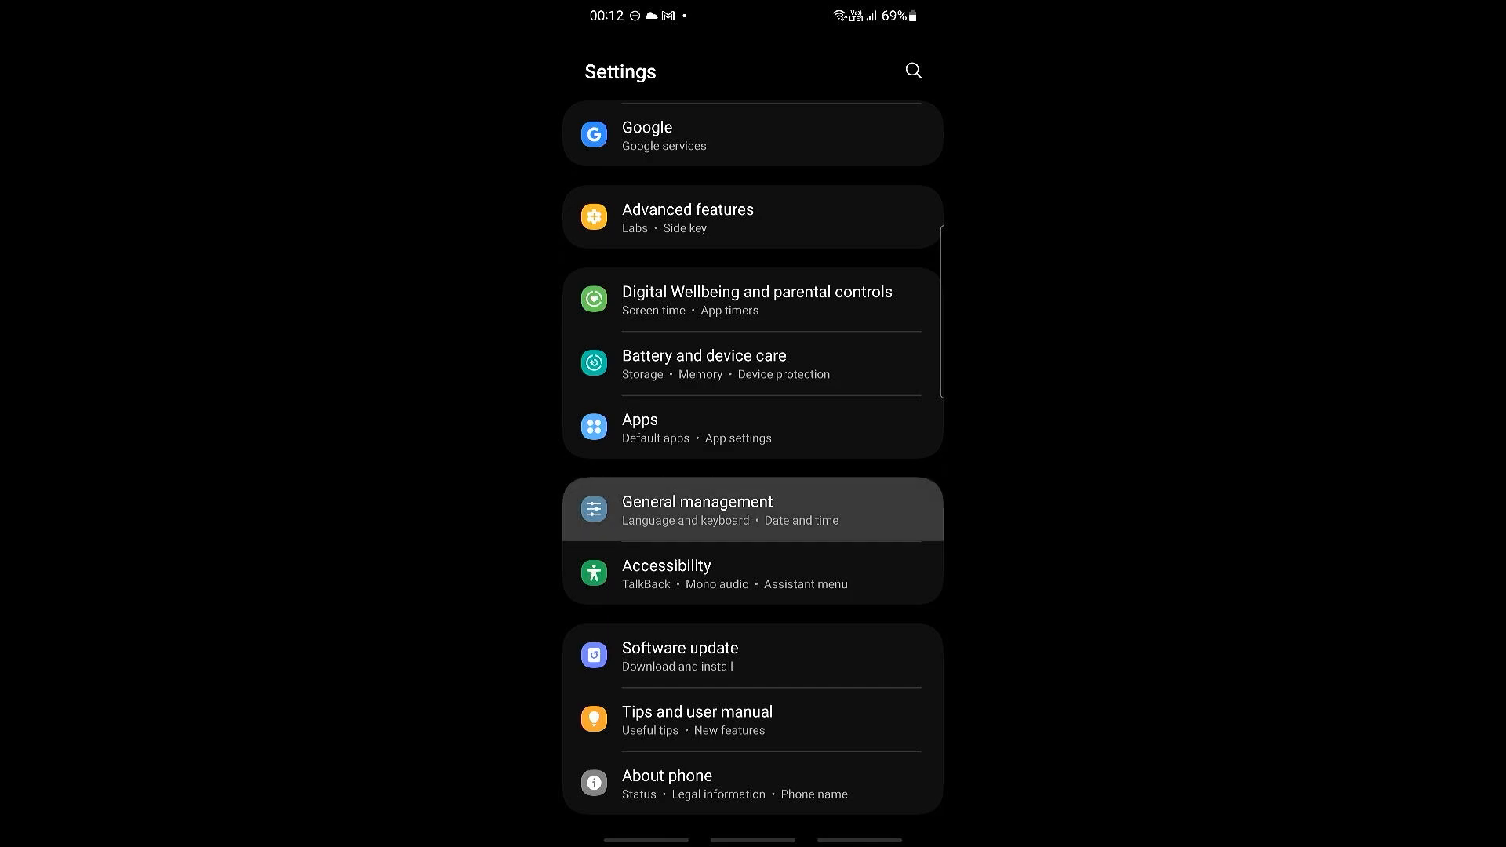
click(697, 508)
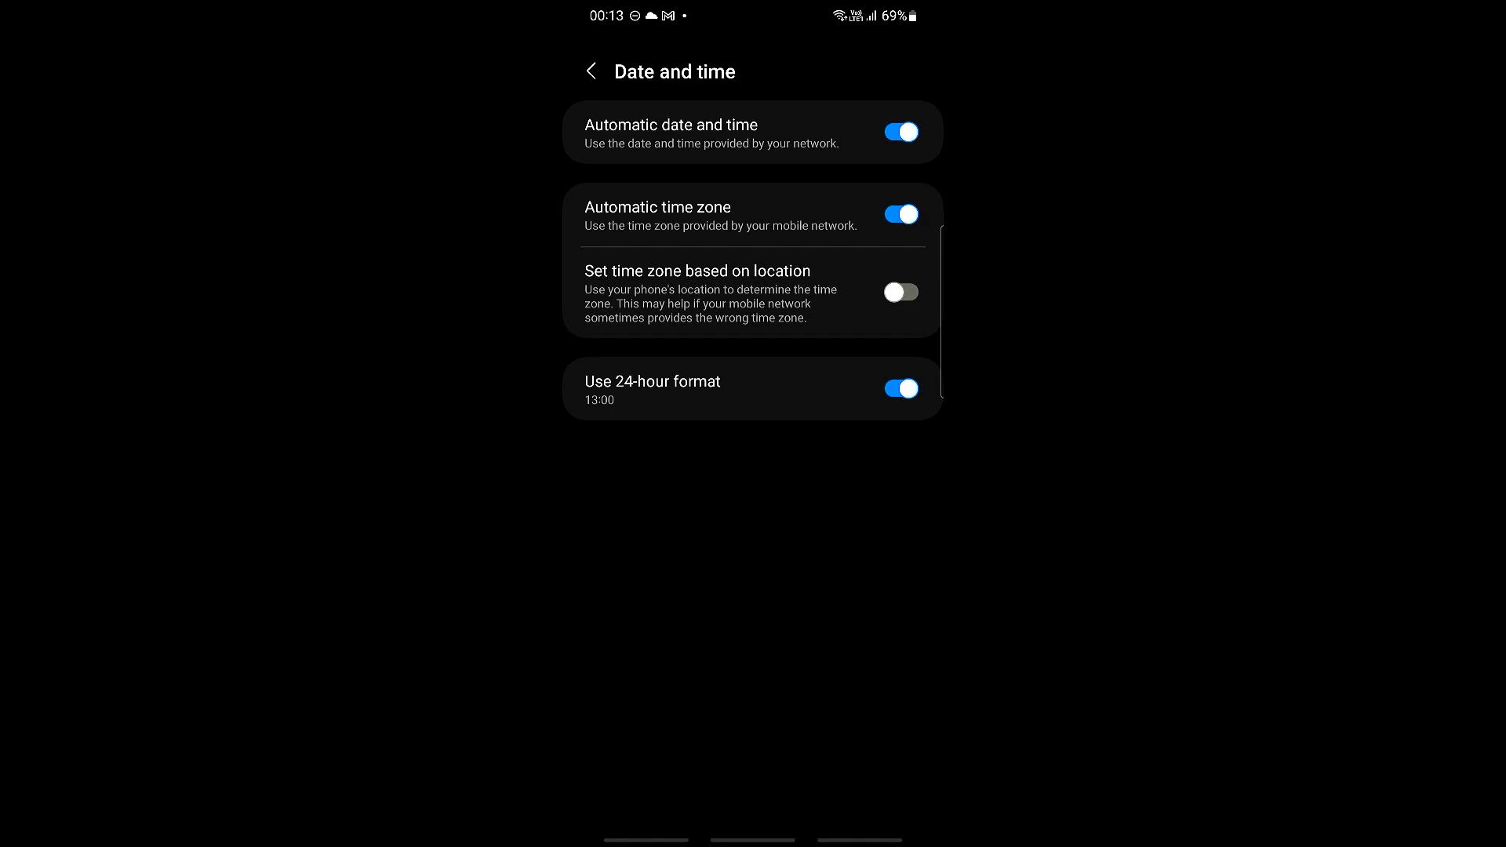
- Switch off 'Use 24-hour format' so the clock shows 12-hour time such as 1:00 pm
click(900, 388)
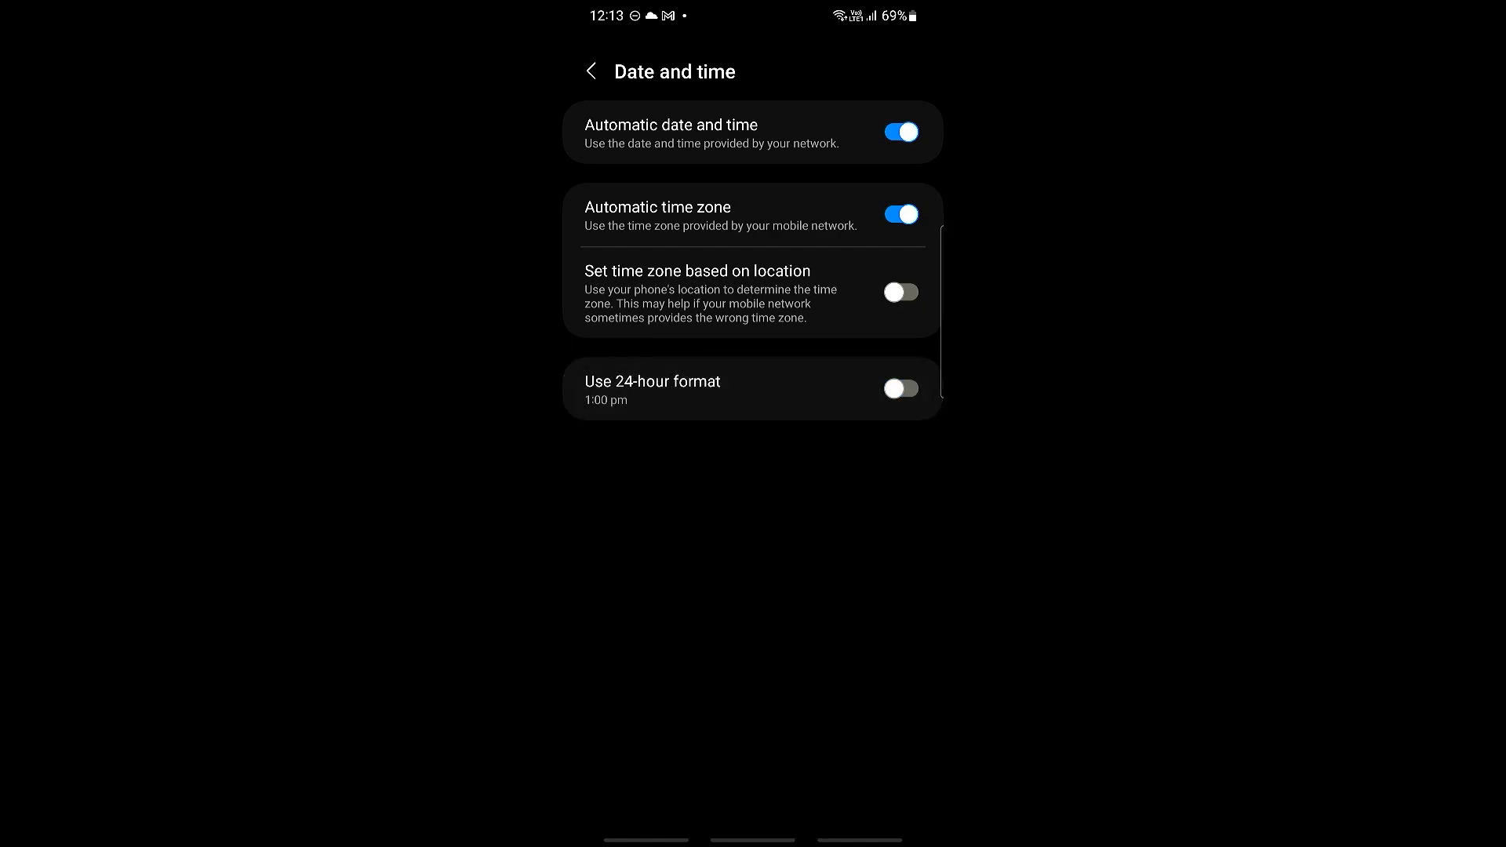